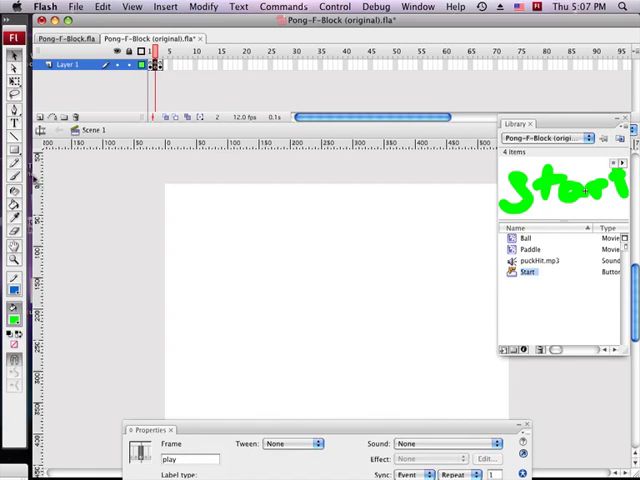
Step: Draw a Dynamic Text field near the stage's top-left corner
click(15, 124)
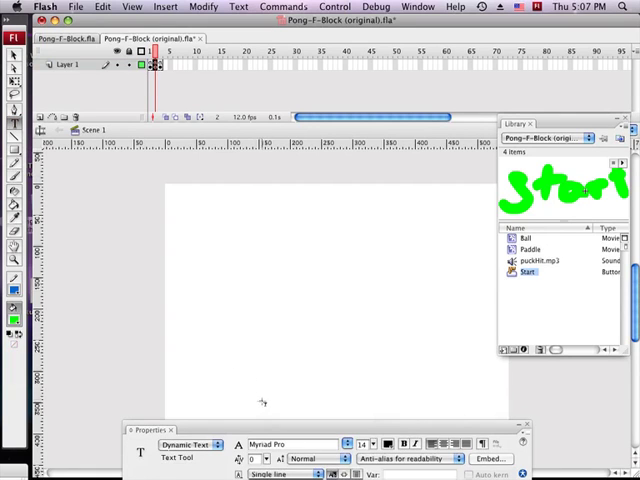
click(188, 443)
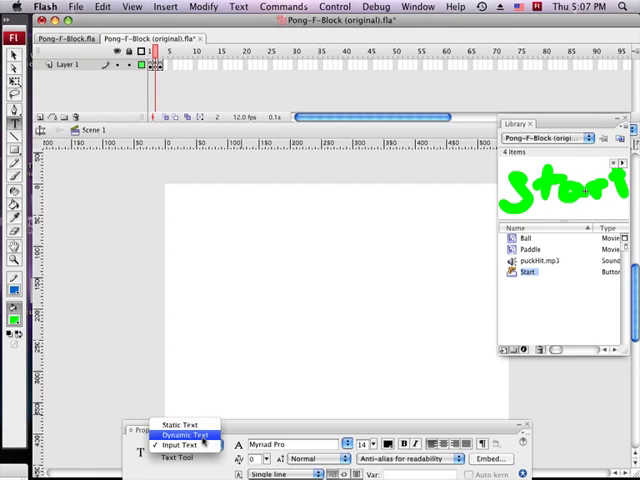
click(185, 431)
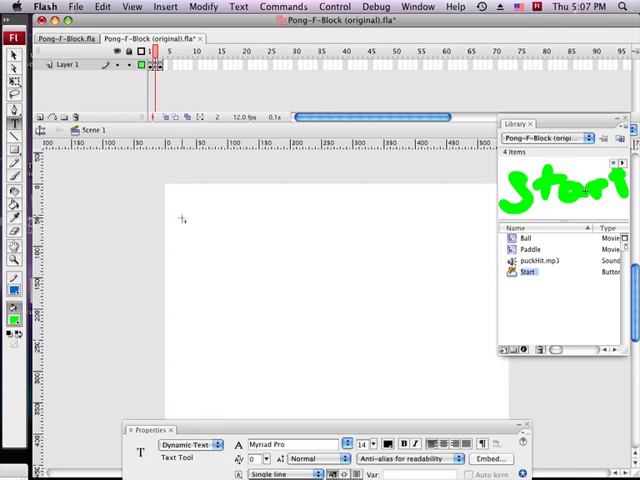
drag(182, 210, 246, 223)
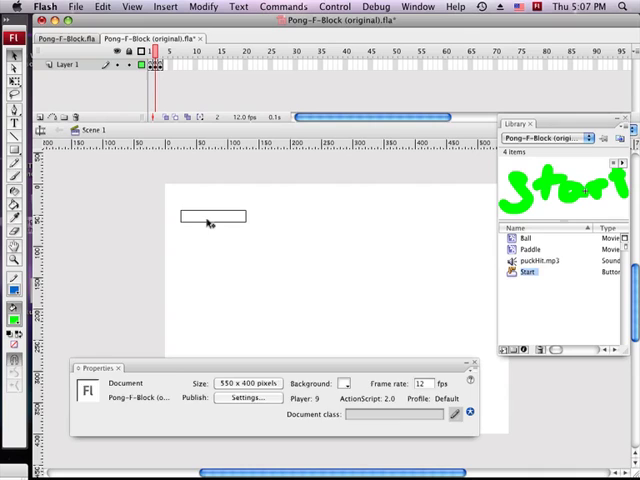
Step: Select the new text field and set its Var to lives with 16-point text
click(210, 216)
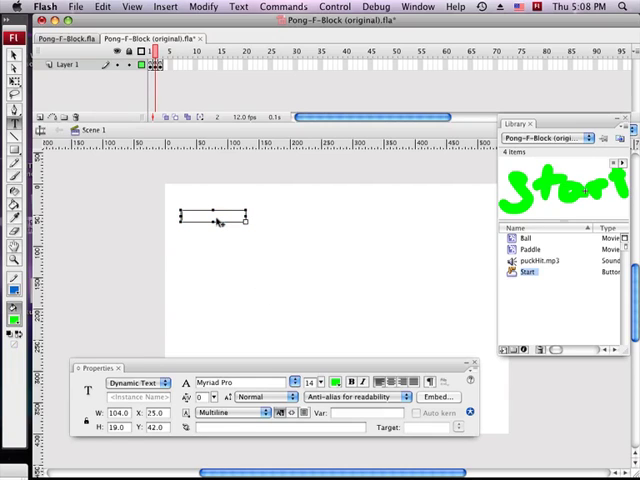
mouse_move(231, 227)
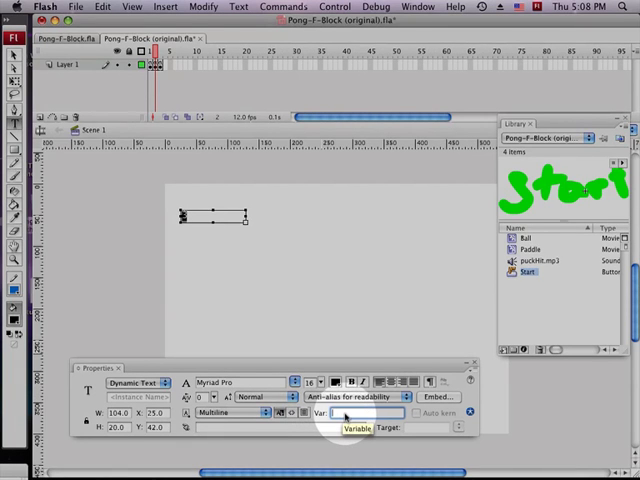
text(live)
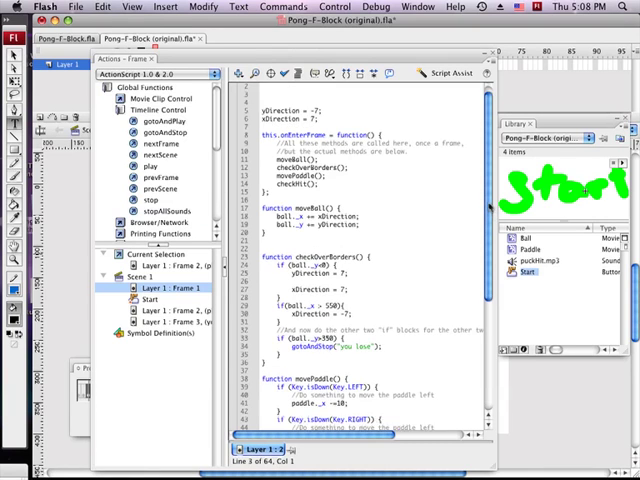
Step: In checkOverBorders, comment out gotoAndStop("you lose") and add lives--; and ball._y = 0;
scroll(down, 3)
text(//)
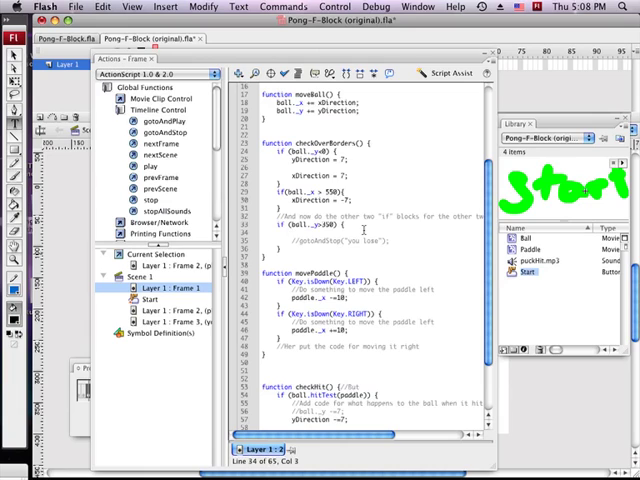
text(lives--;)
text(ball._y = 0;)
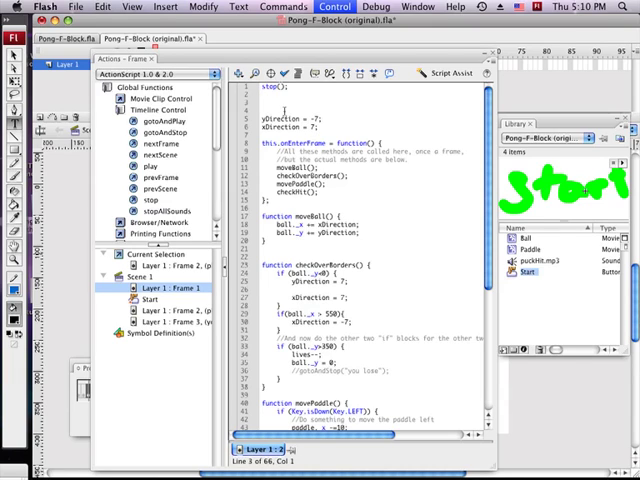
Step: Add livesInCode = 3;, change lives-- to livesInCode--, and add lives = livesInCode;
text(lives)
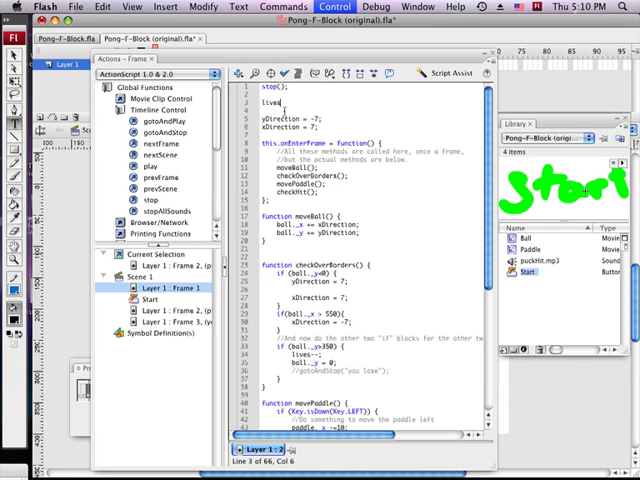
text(sInCode = 3;)
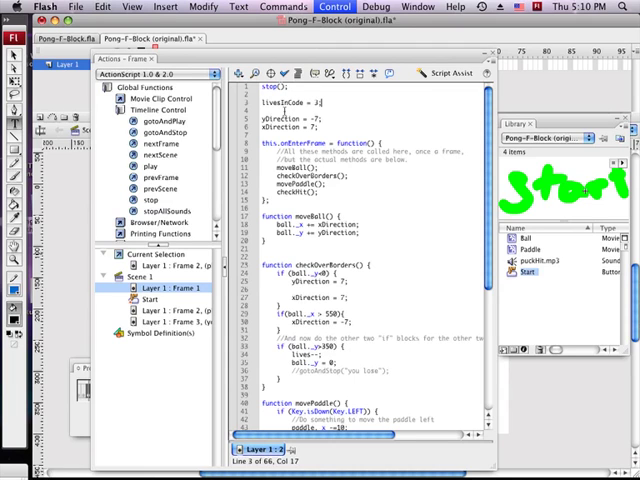
scroll(down, 3)
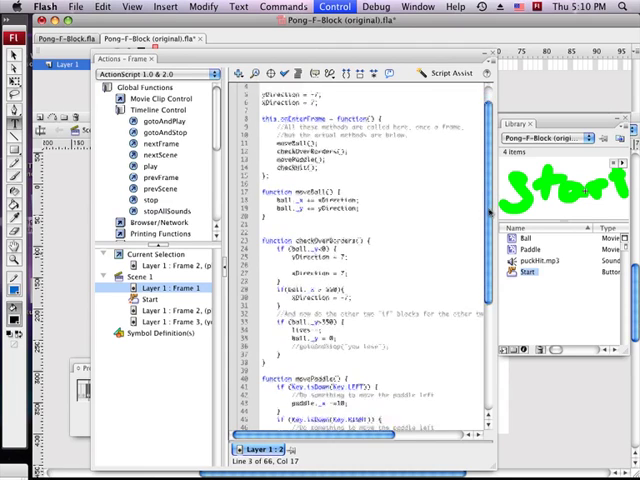
scroll(down, 3)
text(lives = lives)
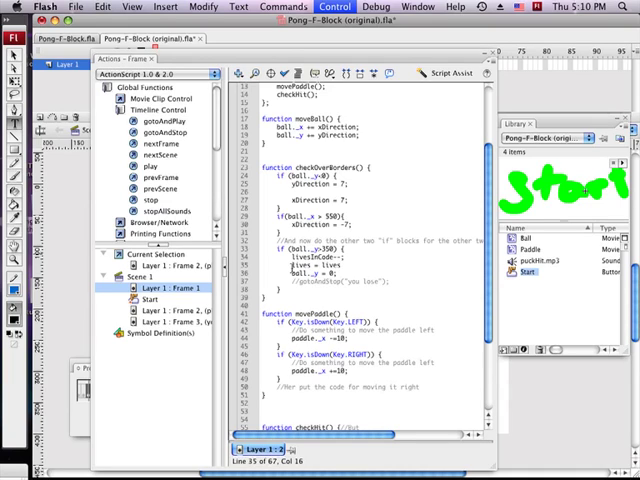
text(InCode)
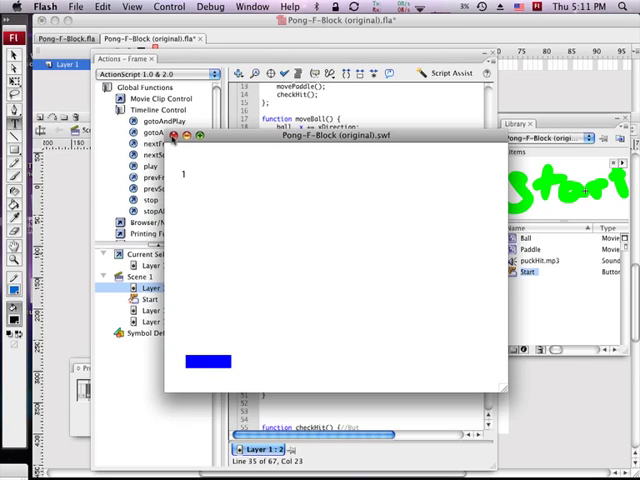
click(172, 137)
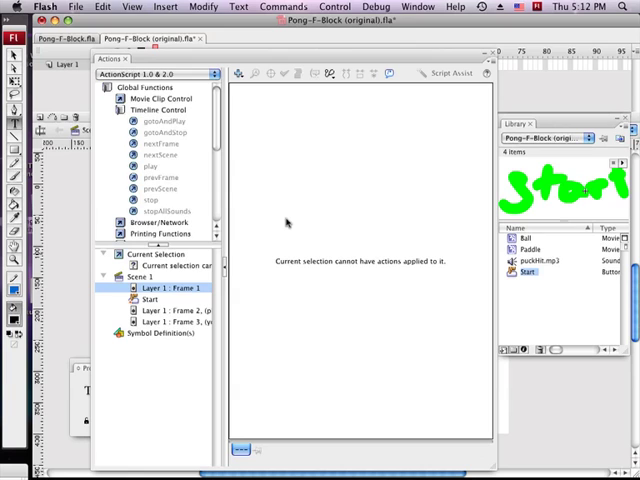
click(161, 288)
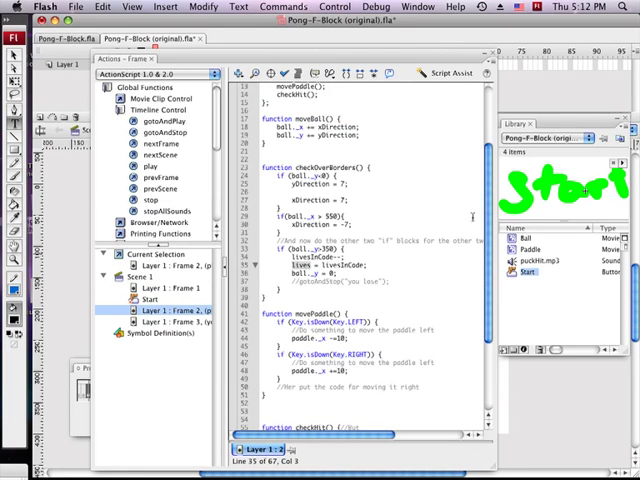
Step: Add if (livesInCode < 1) { gotoAndStop("you lose"); } inside the bottom-border block
scroll(down, 3)
text(if(livesInCode < 1){)
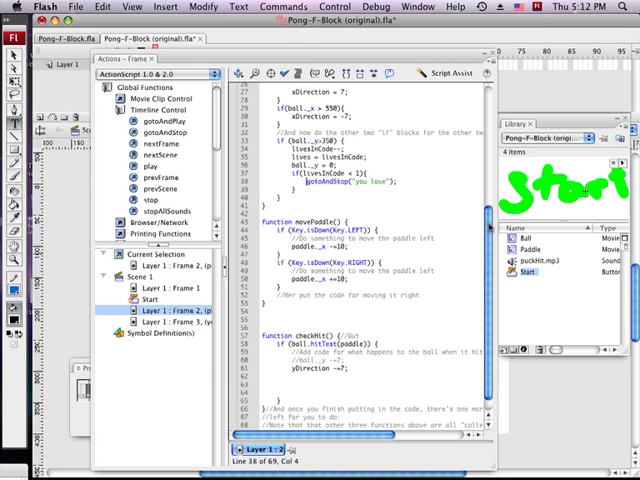
scroll(up, 3)
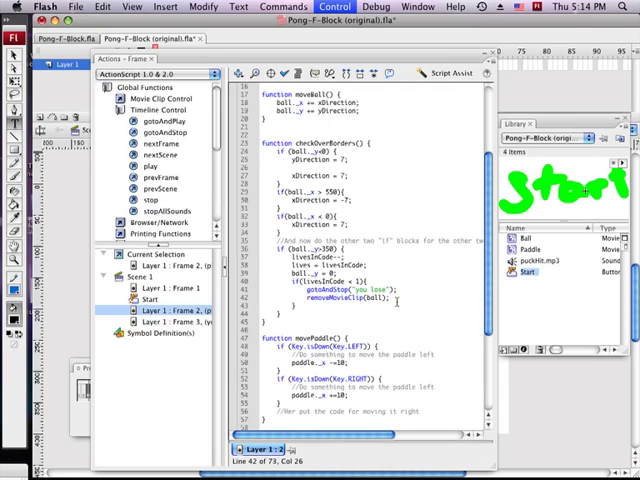
Step: Add a left-edge bounce and removeMovieClip(ball) and removeMovieClip(paddle) on game over
text(removeMovieClip()
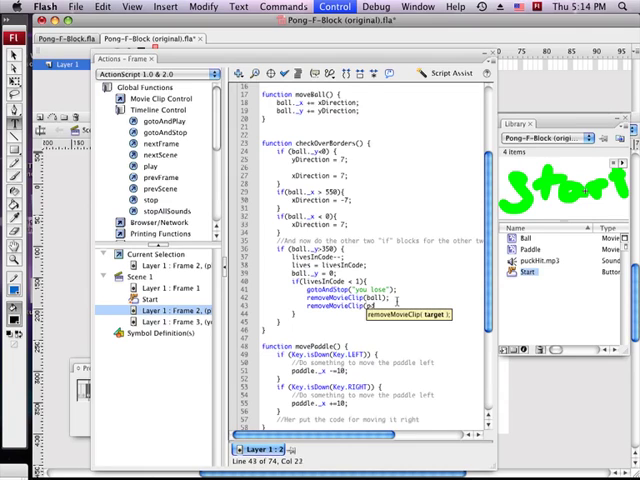
text(paddle);)
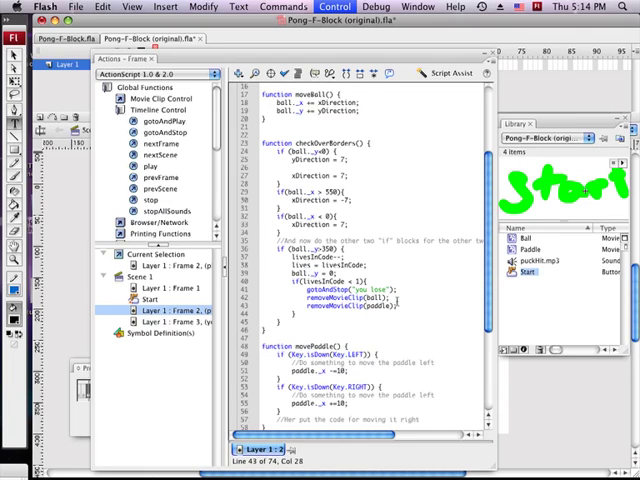